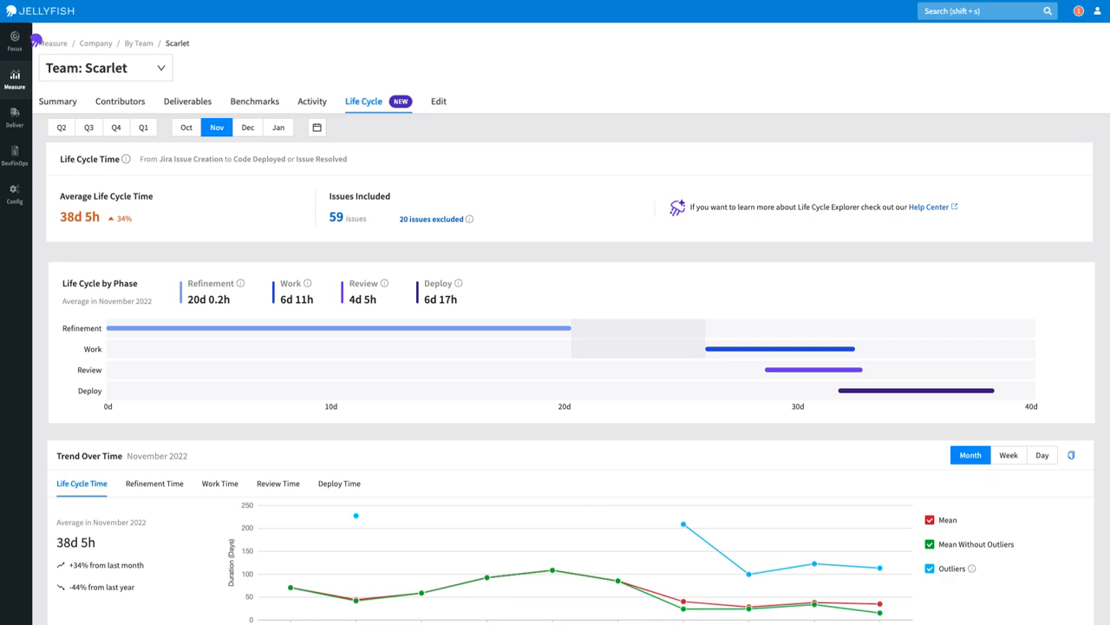
{"action": "mouse_move", "coordinate": [170, 196]}
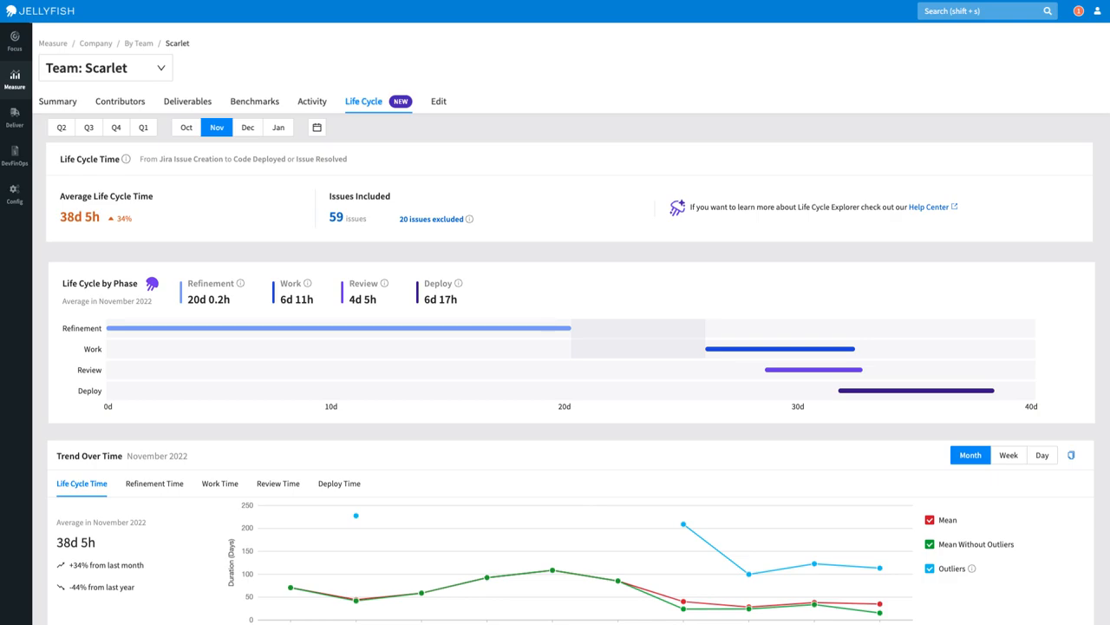
{"action": "mouse_move", "coordinate": [210, 283]}
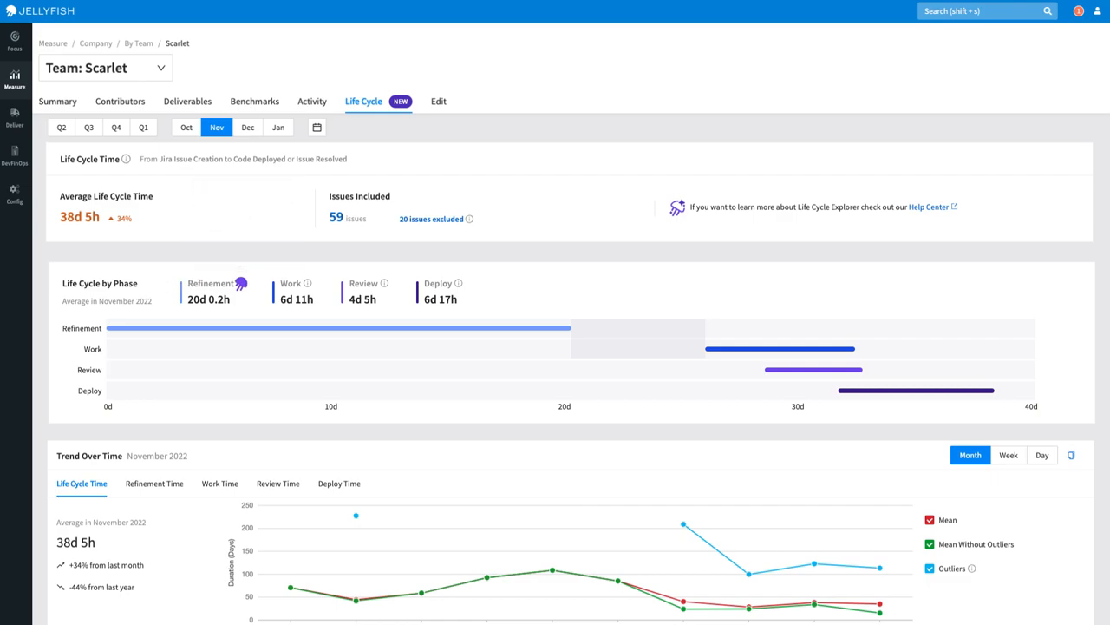
{"action": "mouse_move", "coordinate": [292, 283]}
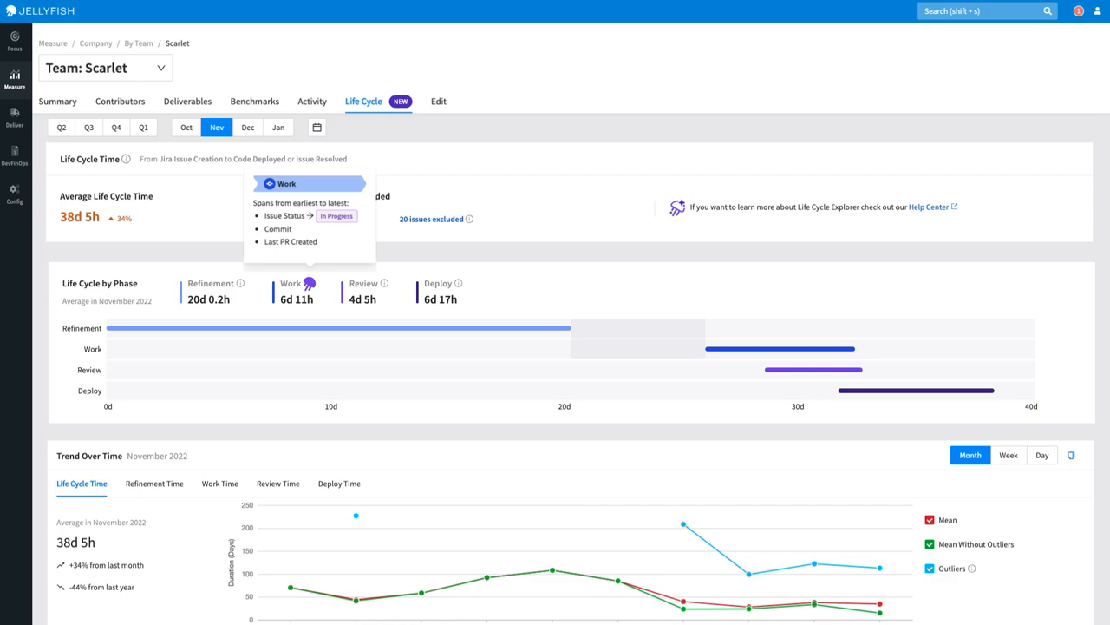
{"action": "mouse_move", "coordinate": [364, 283]}
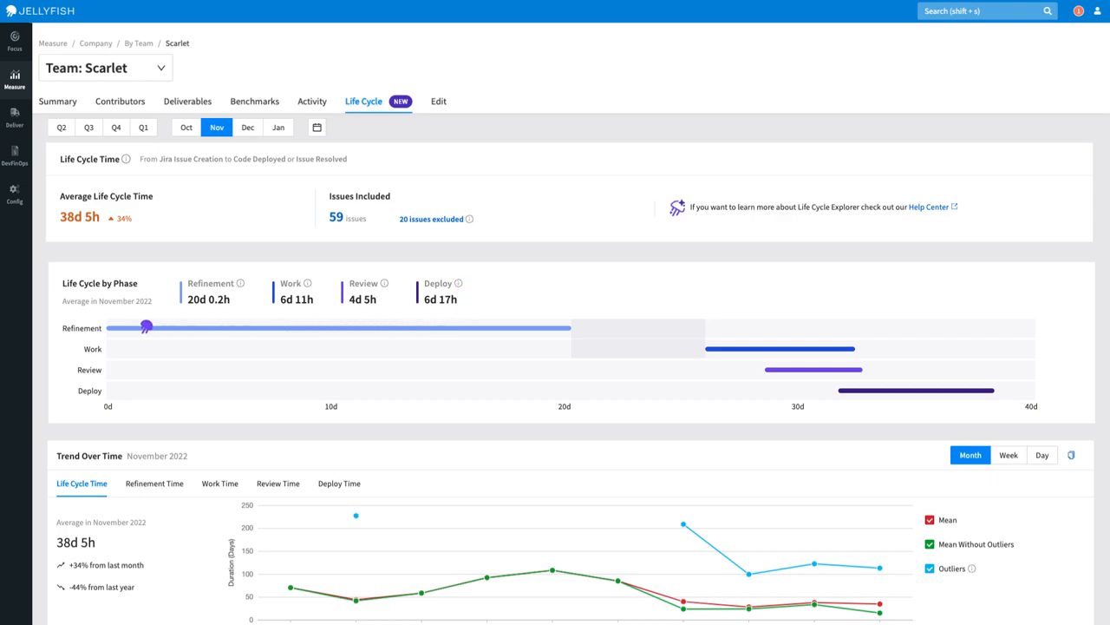
Step: Switch the Trend Over Time chart to Work Time, showing Team Scarlet's monthly averages and outliers
{"action": "left_click_drag", "start_coordinate": [146, 326], "coordinate": [565, 326]}
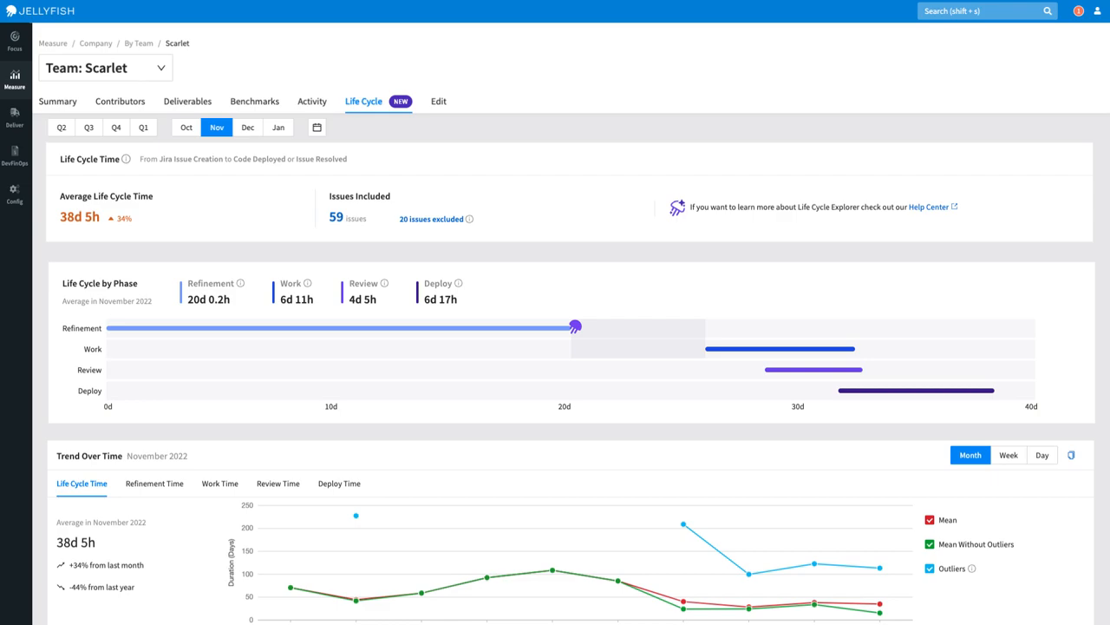
{"action": "mouse_move", "coordinate": [816, 370]}
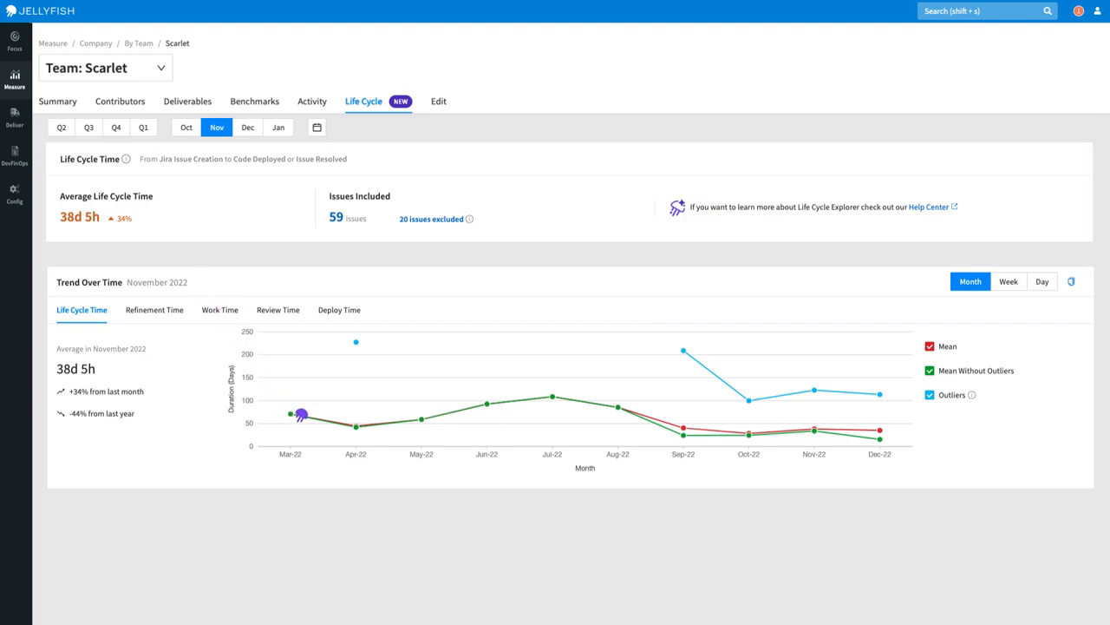
{"action": "mouse_move", "coordinate": [598, 406]}
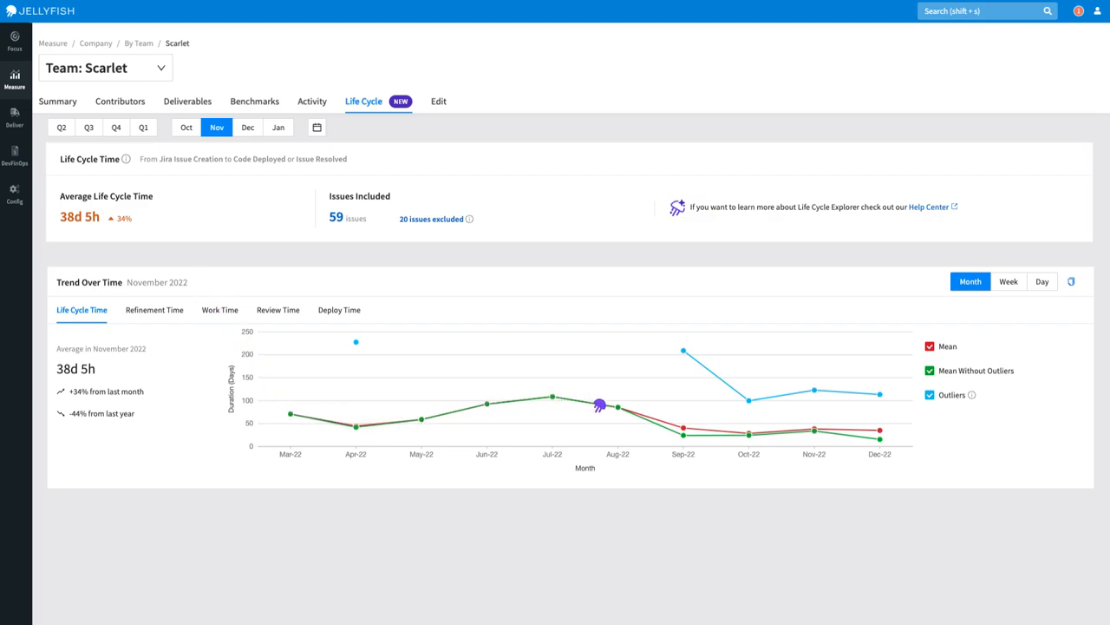
{"action": "mouse_move", "coordinate": [877, 433]}
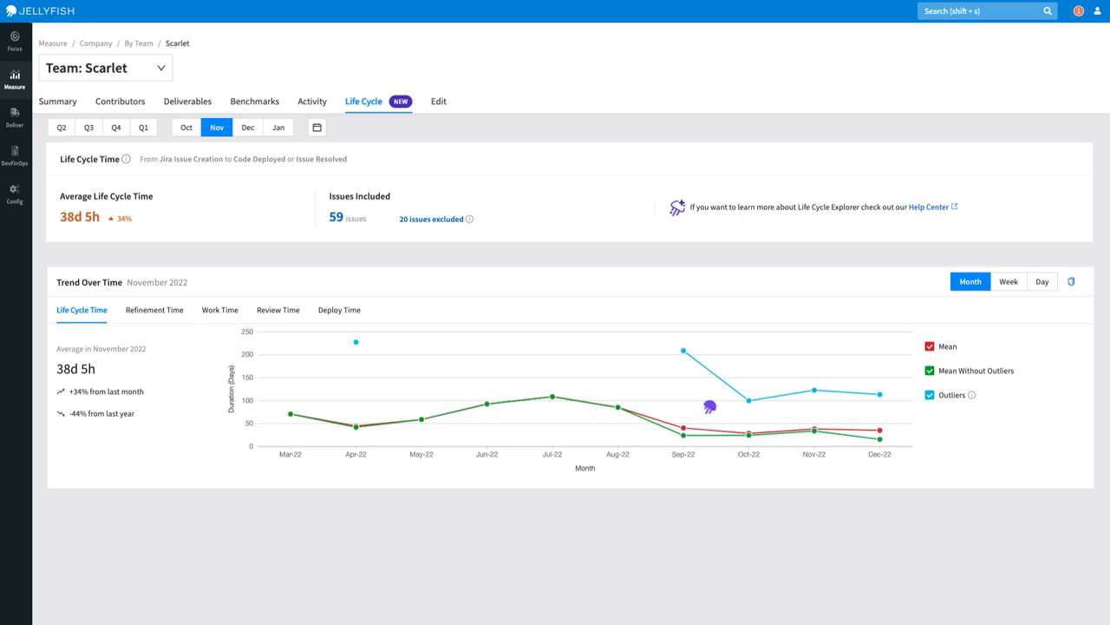
{"action": "left_click", "coordinate": [219, 308]}
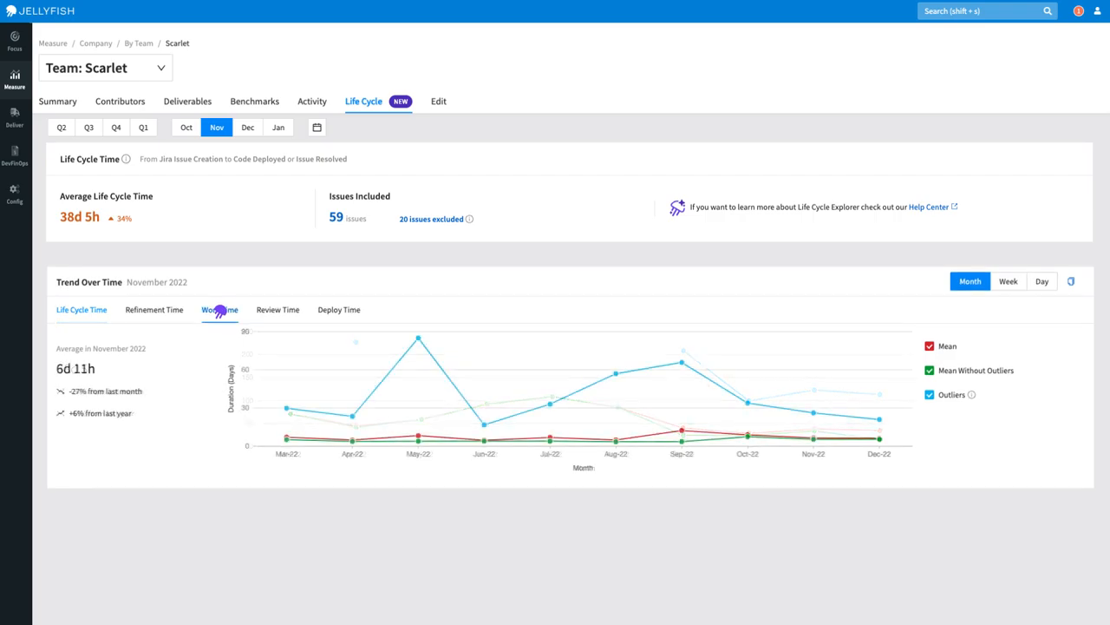
{"action": "left_click", "coordinate": [218, 309]}
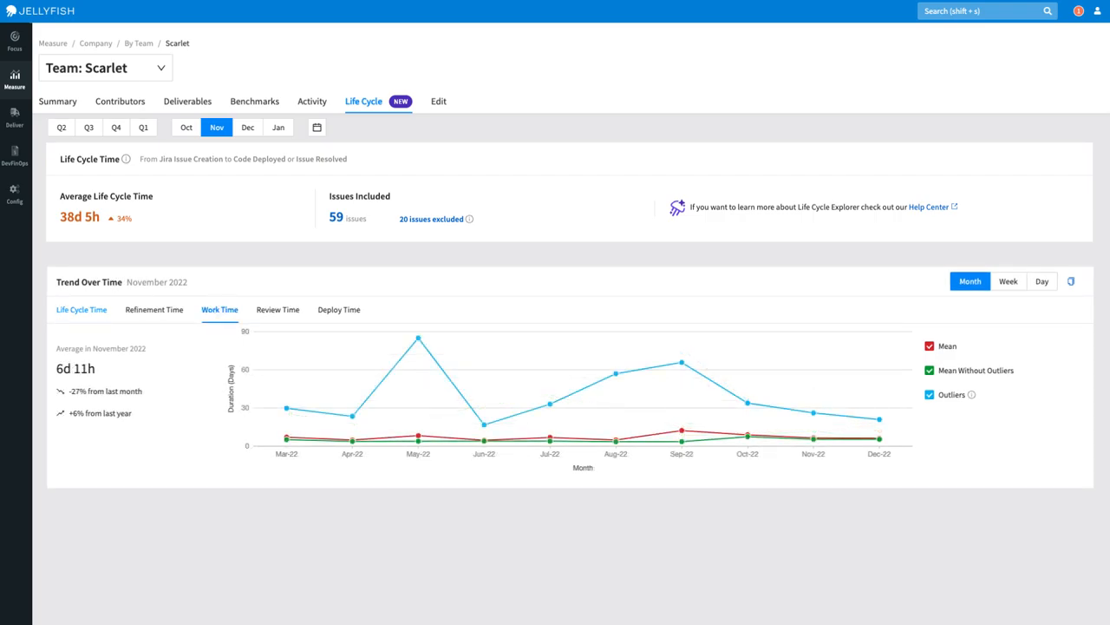